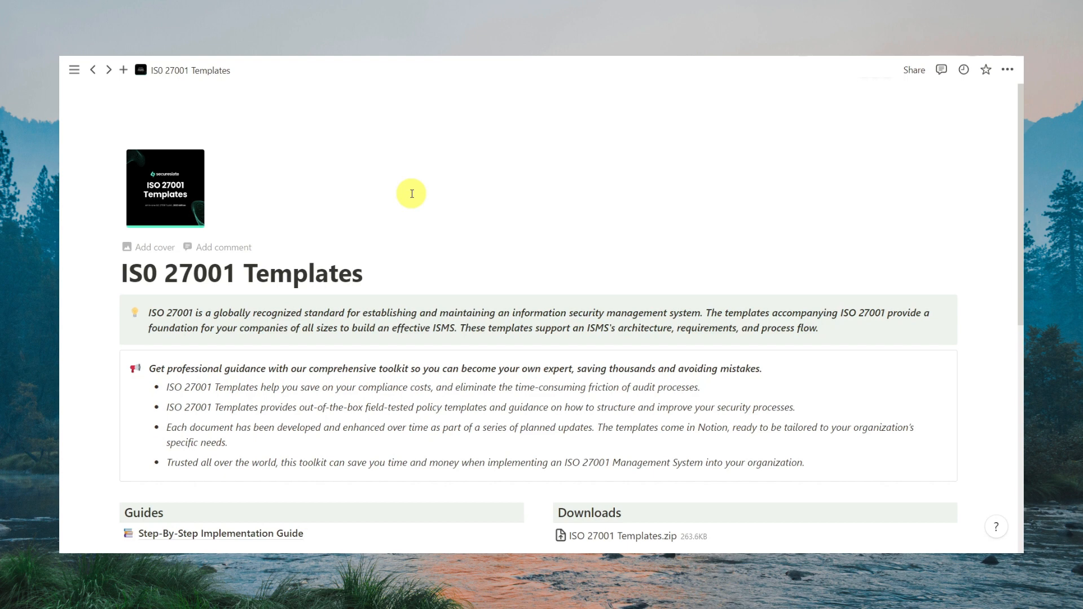
- Scroll the dashboard past Guides and Downloads to the Data & Security policy list
scroll(down, 3)
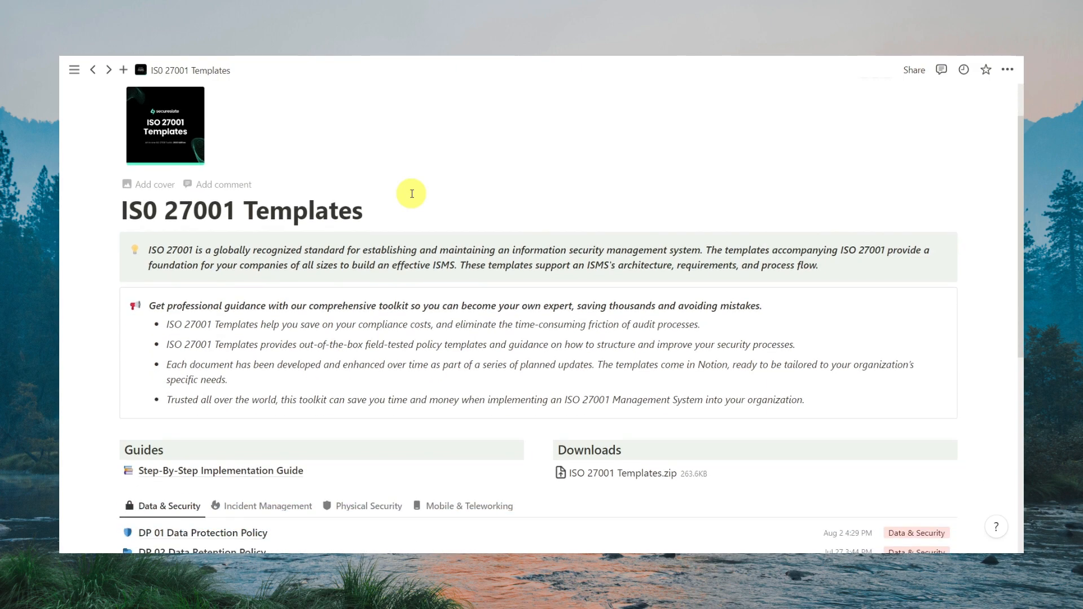
scroll(down, 3)
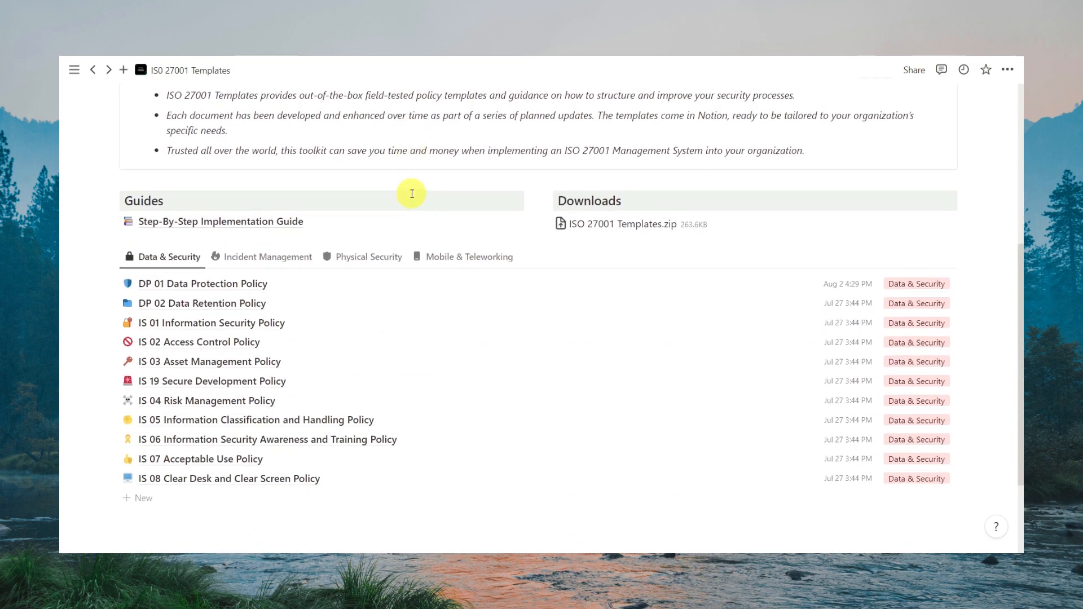
mouse_move(281, 482)
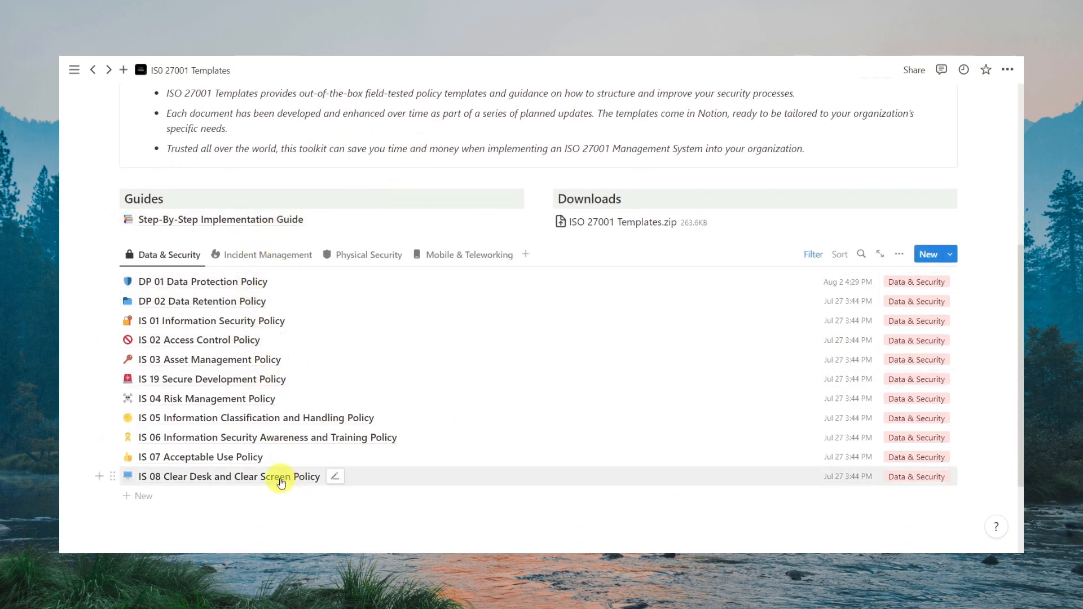
click(268, 254)
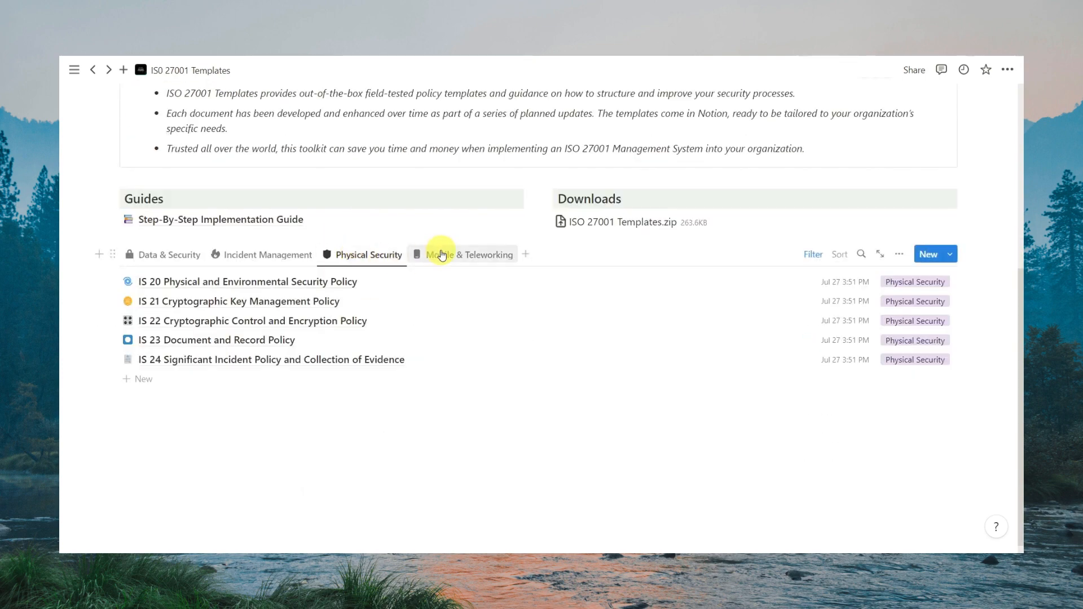
click(471, 254)
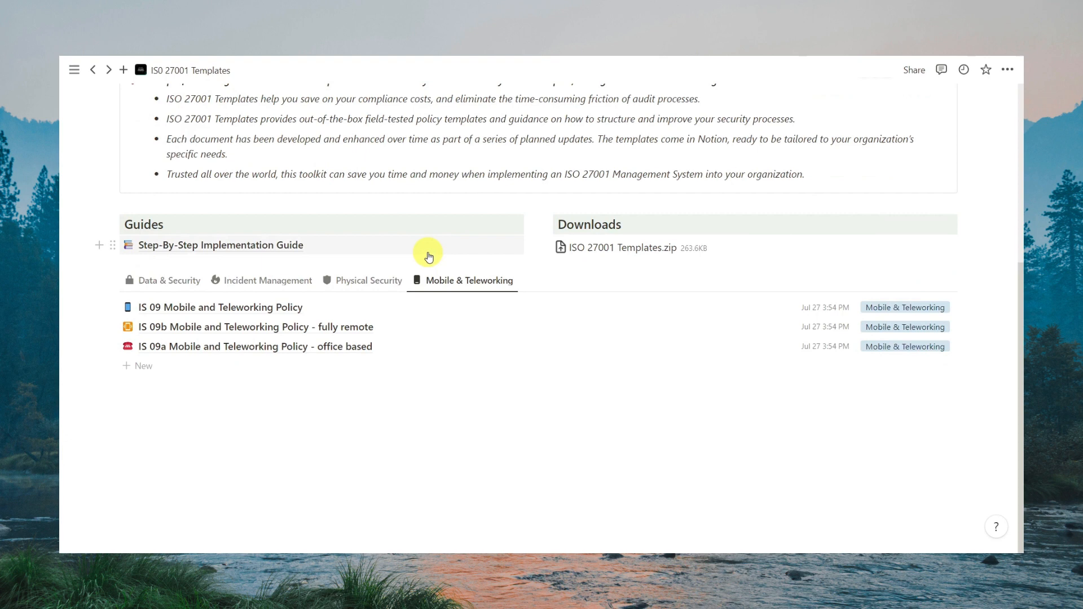
click(369, 280)
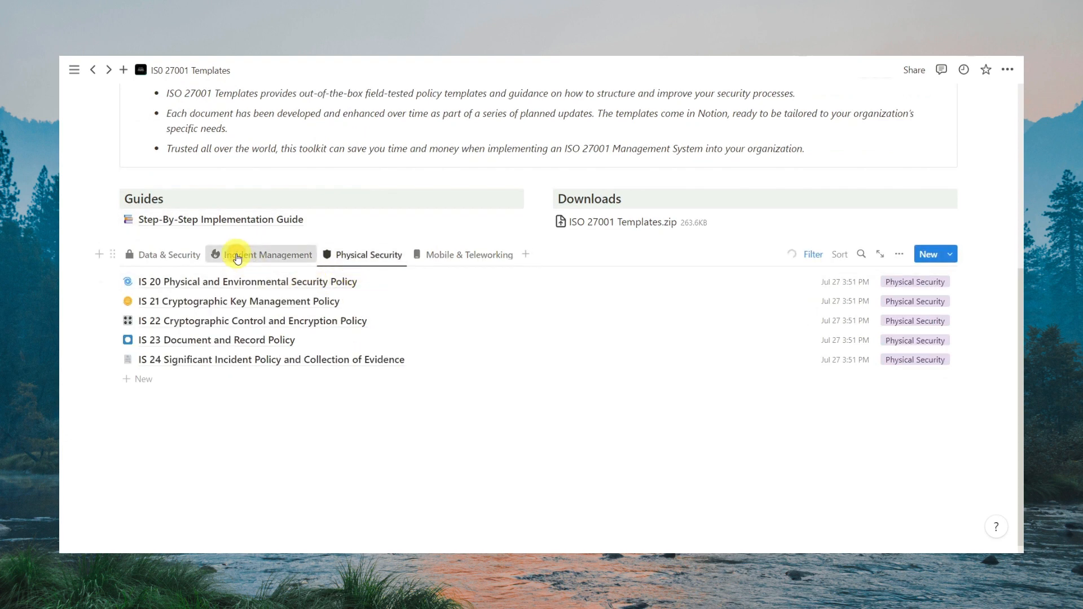
click(168, 255)
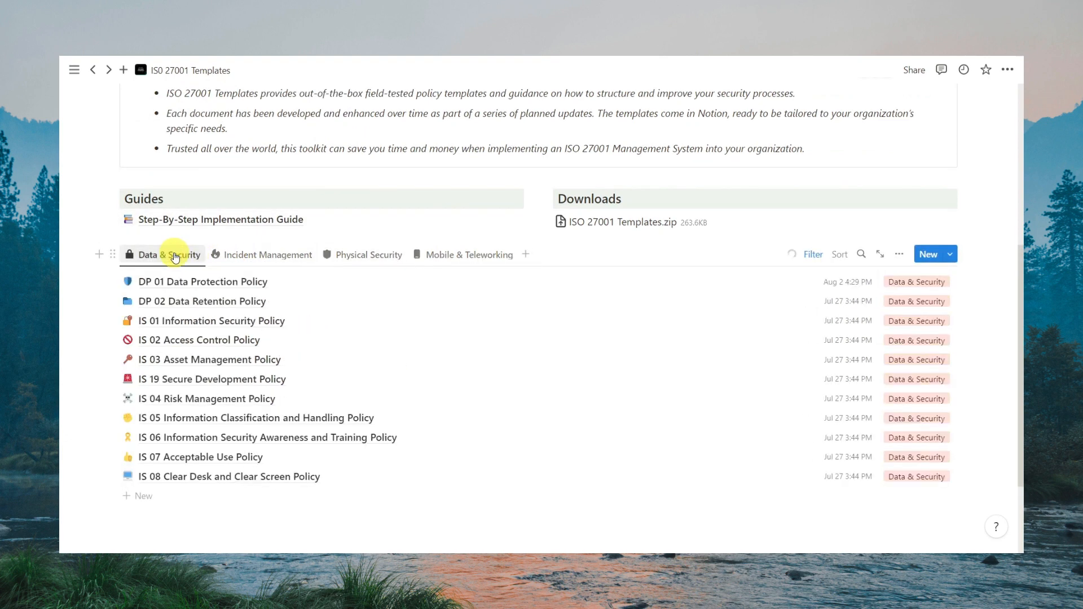
scroll(up, 3)
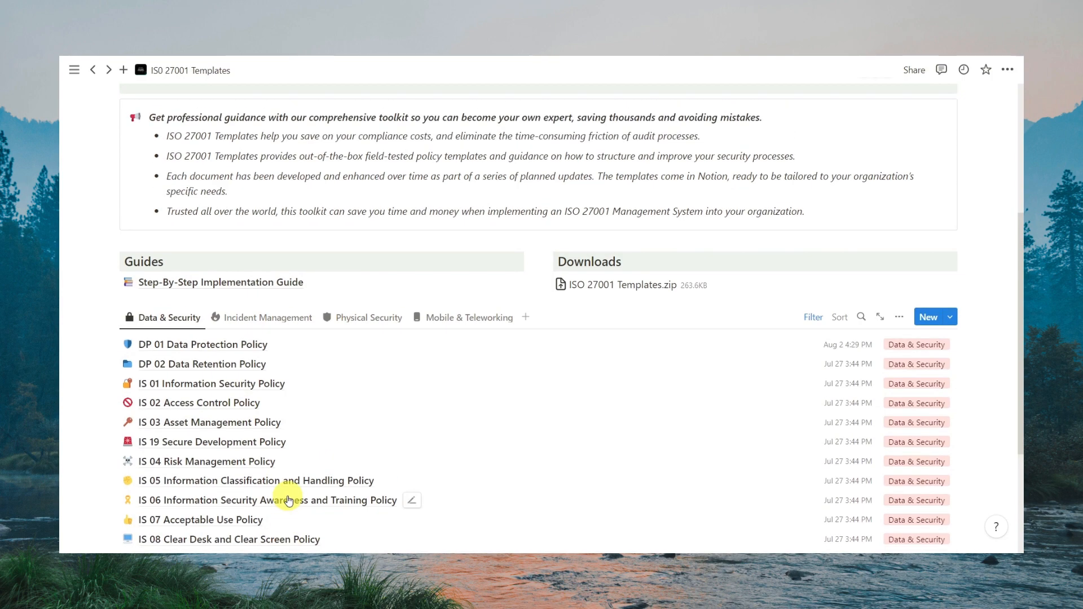
scroll(up, 3)
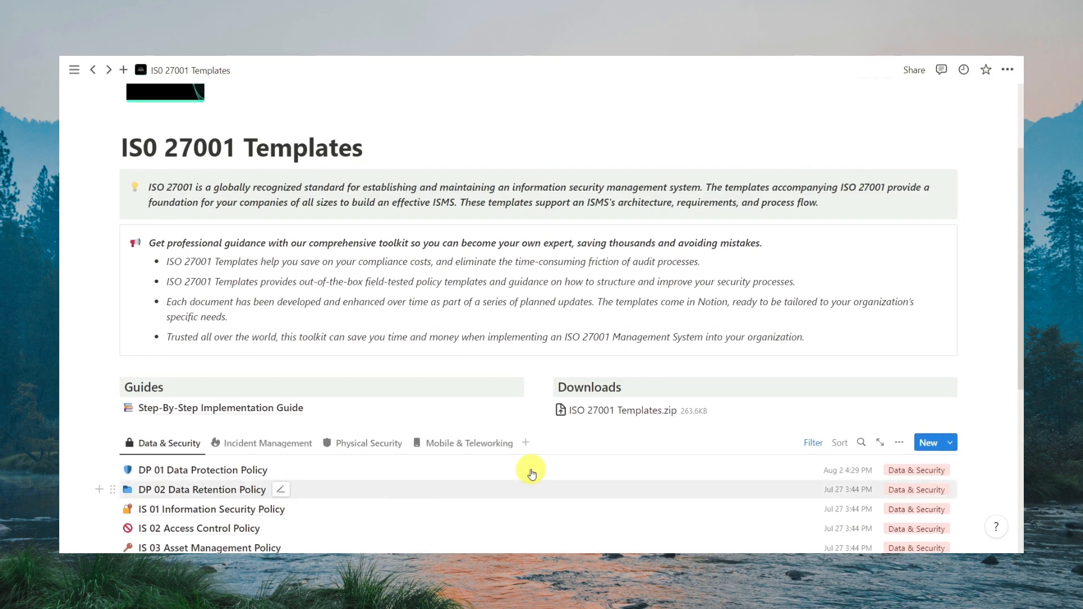
mouse_move(674, 411)
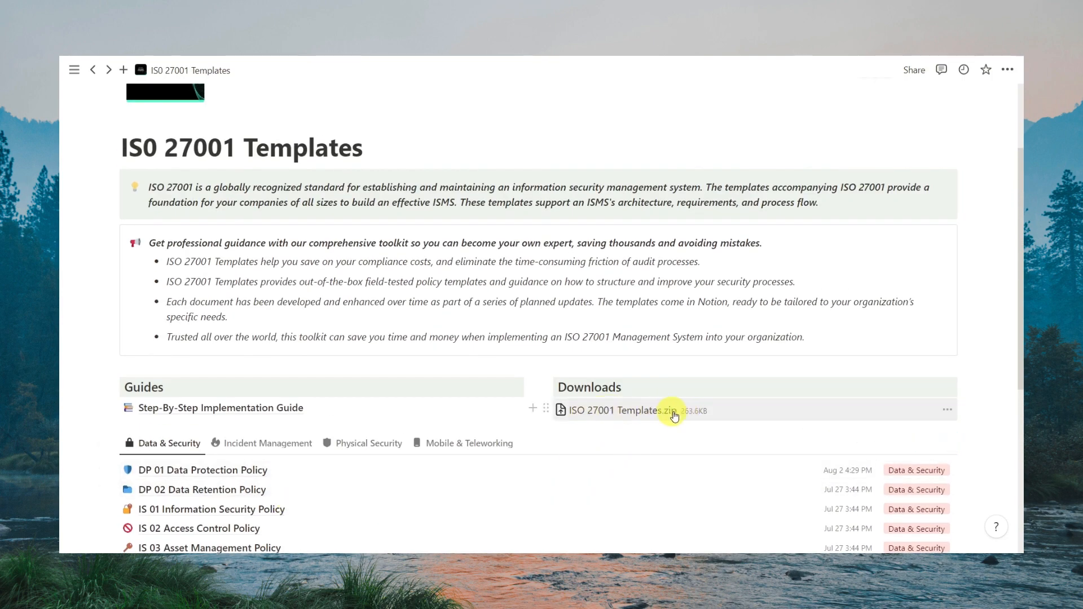
mouse_move(700, 418)
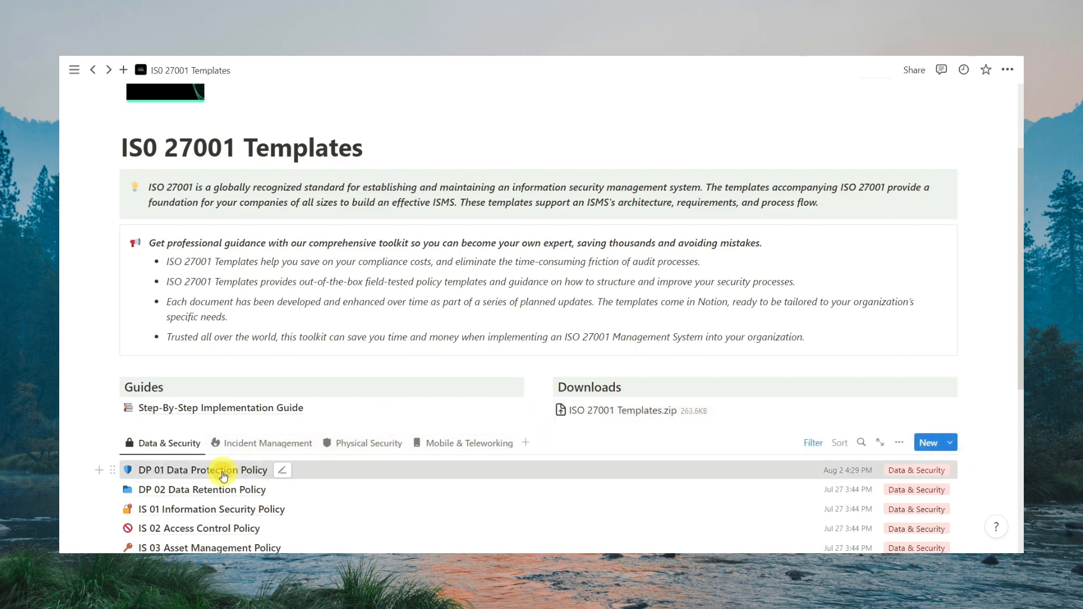
- Open the DP 01 Data Protection Policy page and scroll to its Version Control of Documents table
click(201, 470)
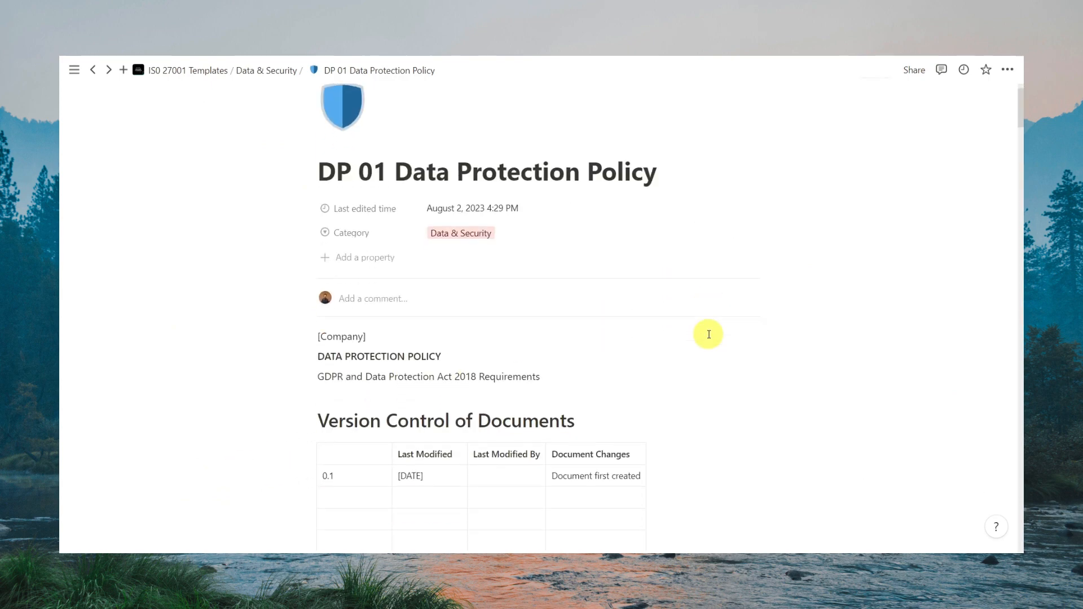
scroll(down, 3)
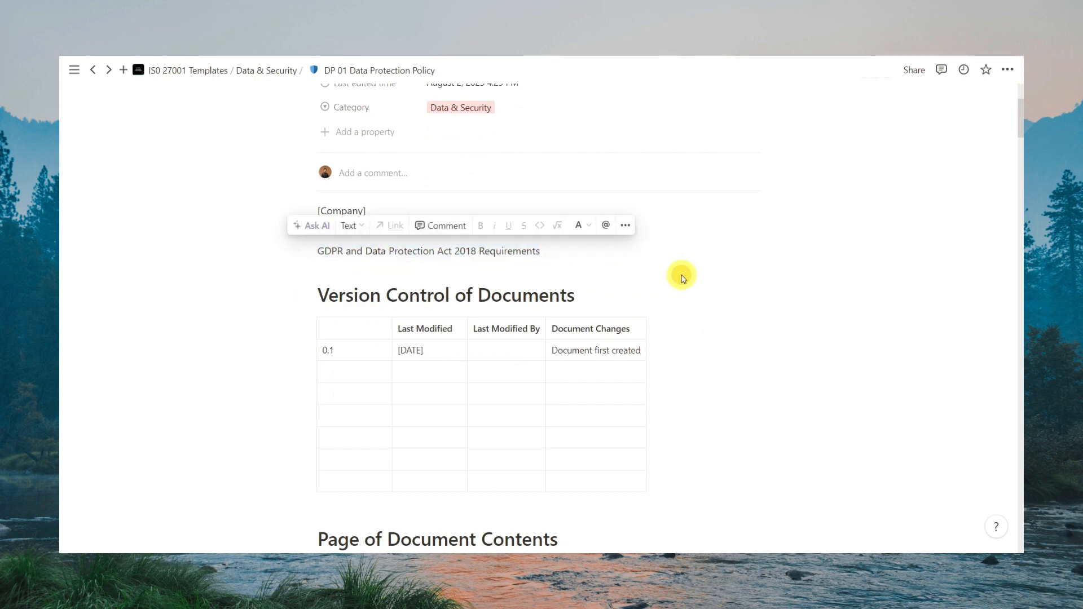
scroll(down, 3)
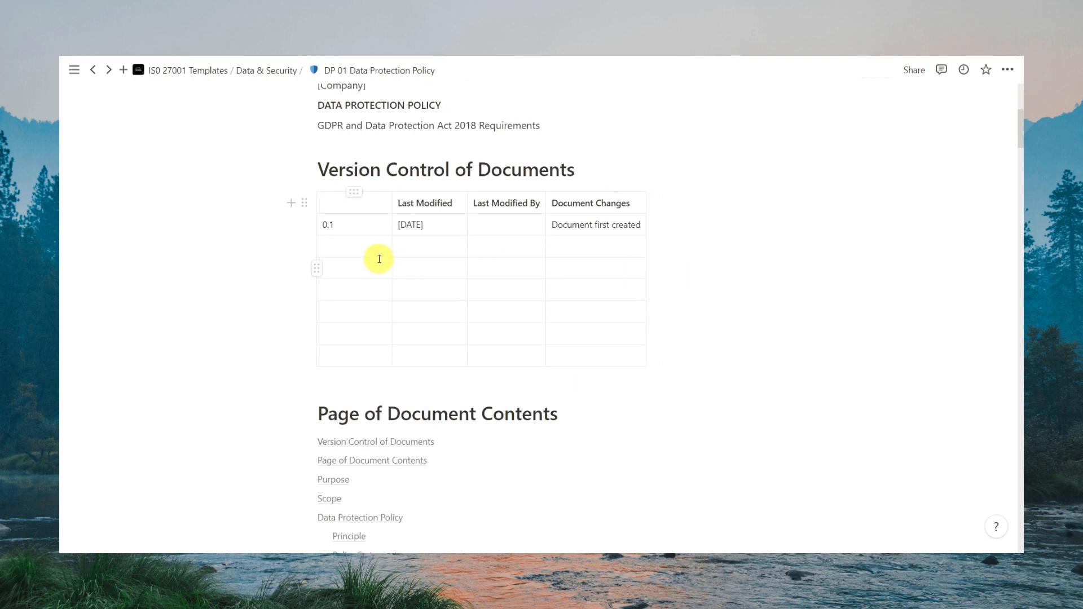
mouse_move(362, 245)
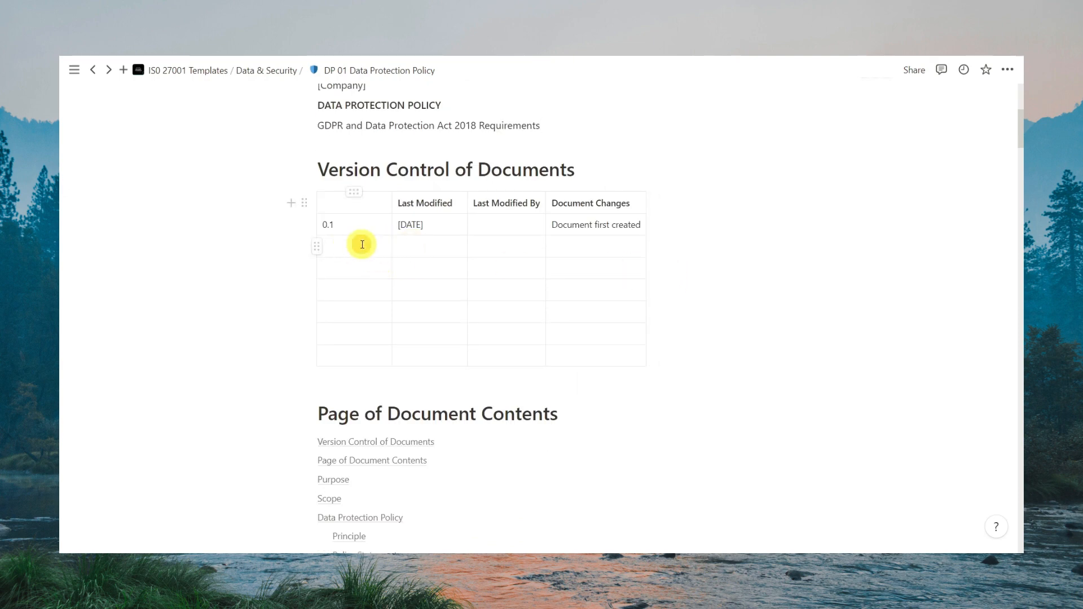
click(353, 246)
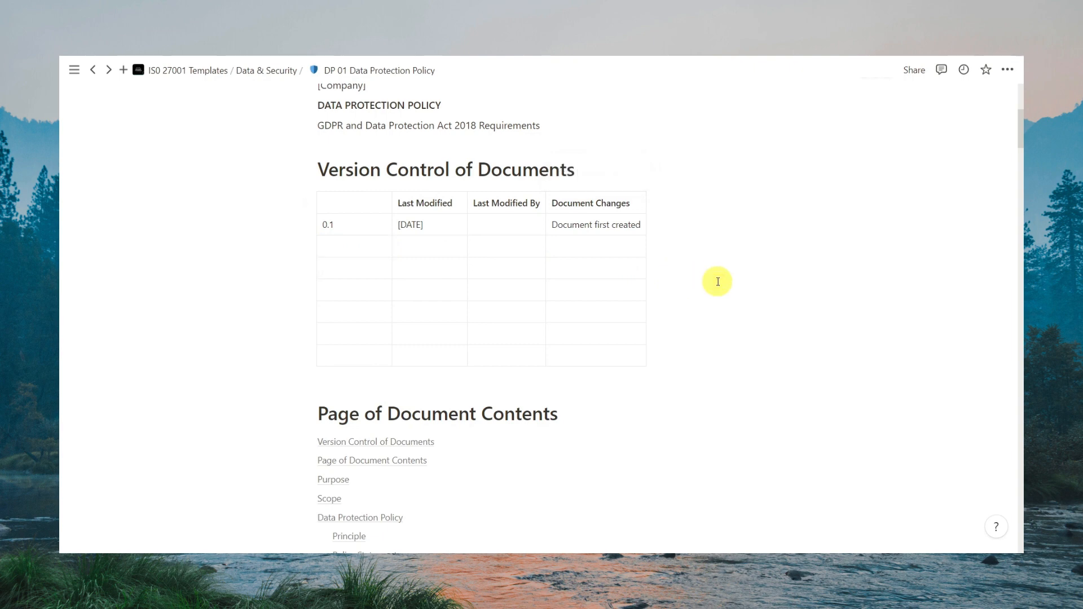
mouse_move(480, 238)
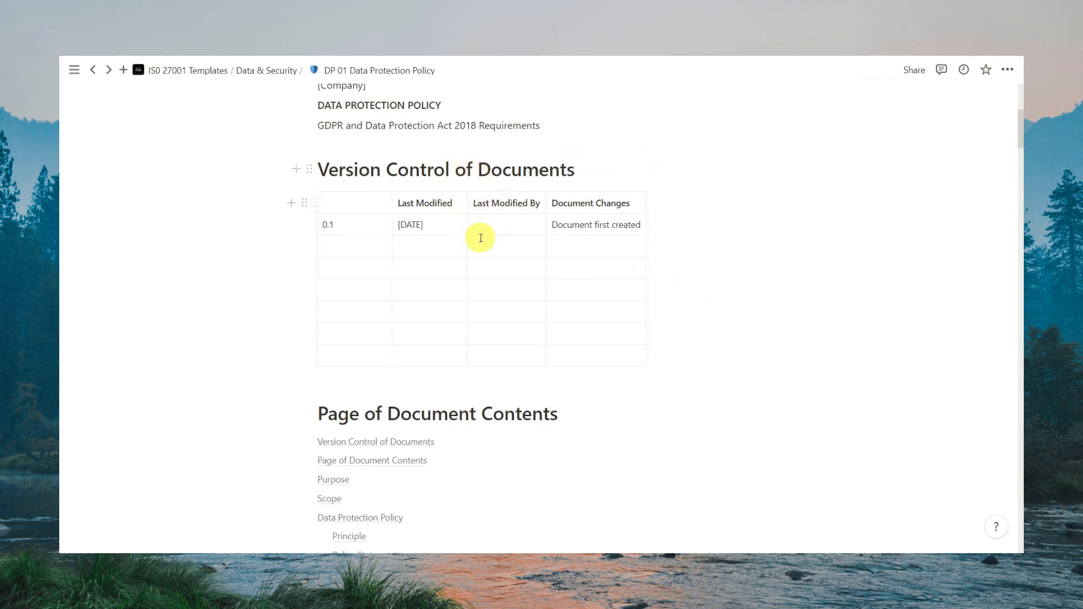
mouse_move(470, 326)
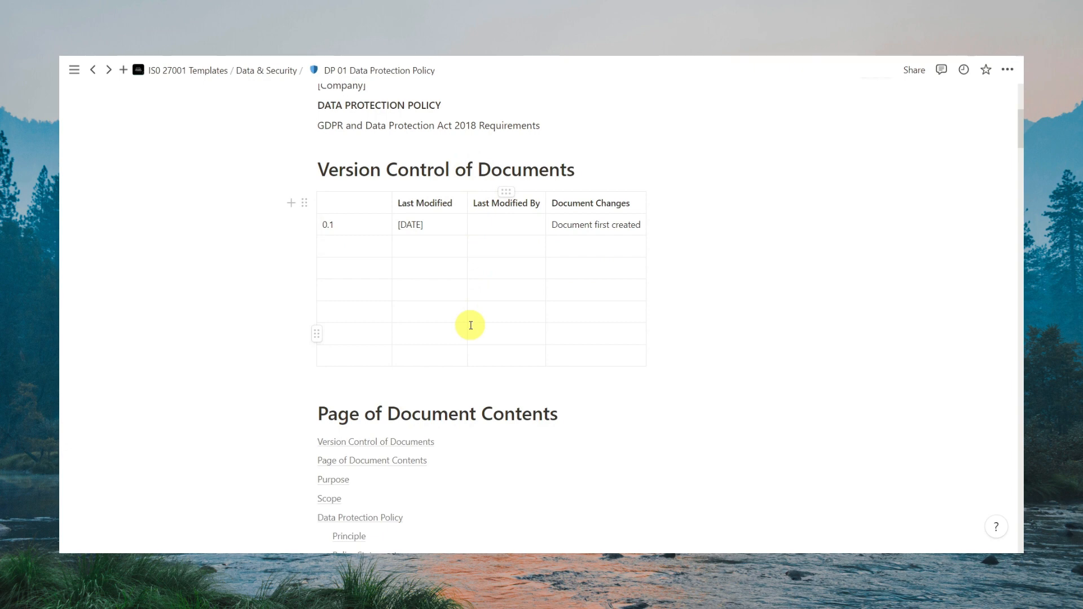
- Scroll through the Data Protection Policy's contents and sections, then return to ISO 27001 Templates
scroll(down, 3)
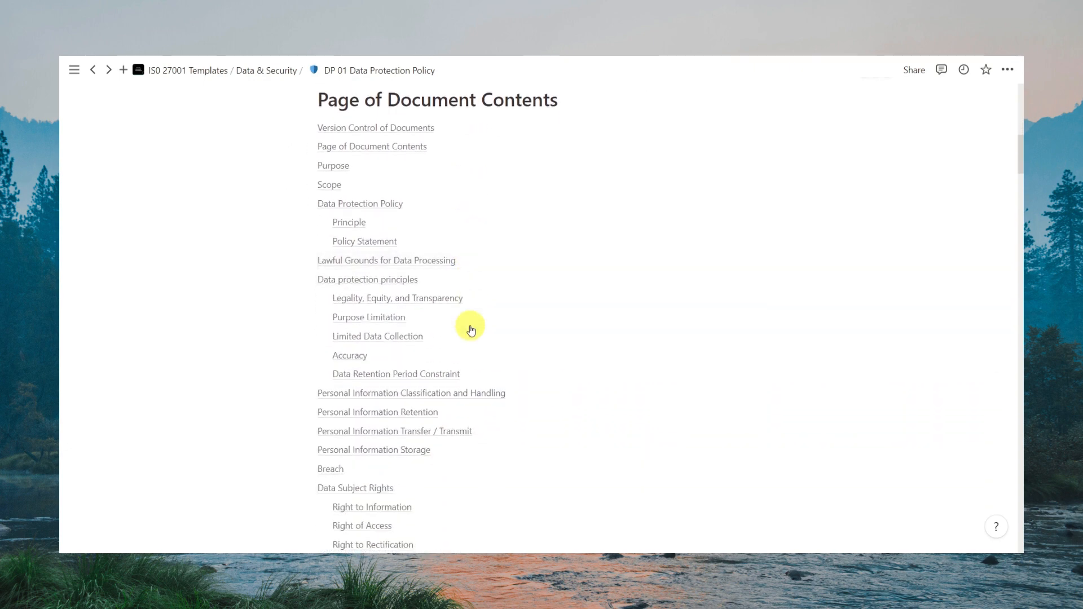
scroll(down, 3)
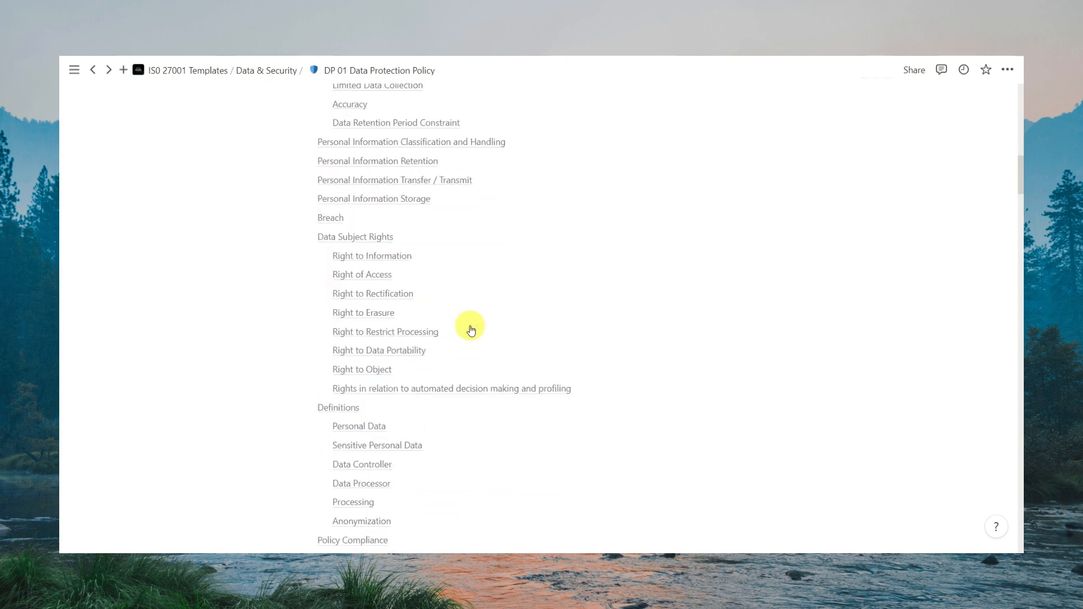
scroll(down, 3)
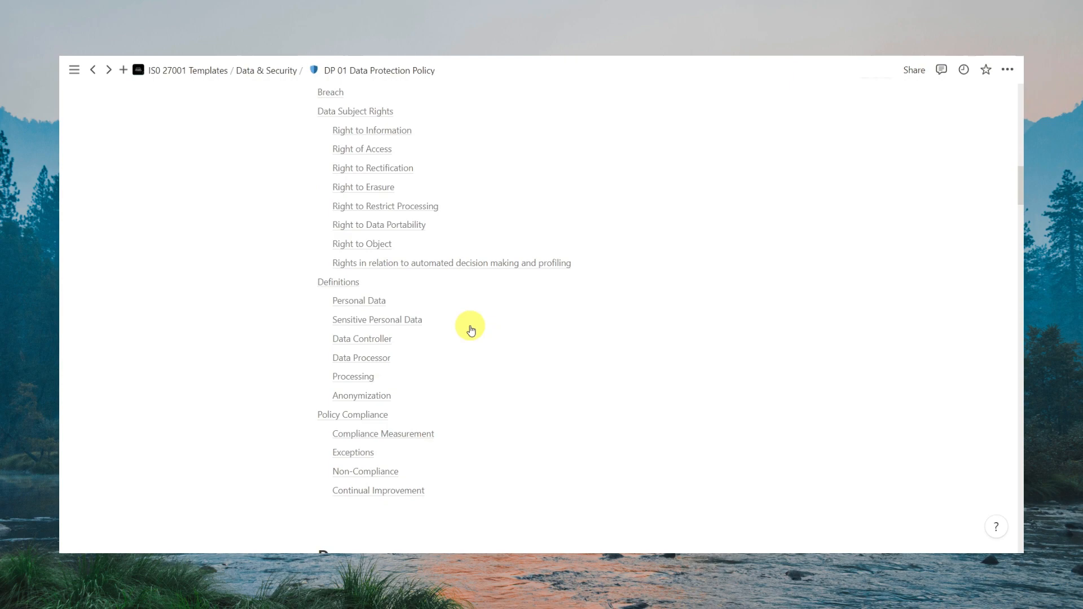
scroll(down, 3)
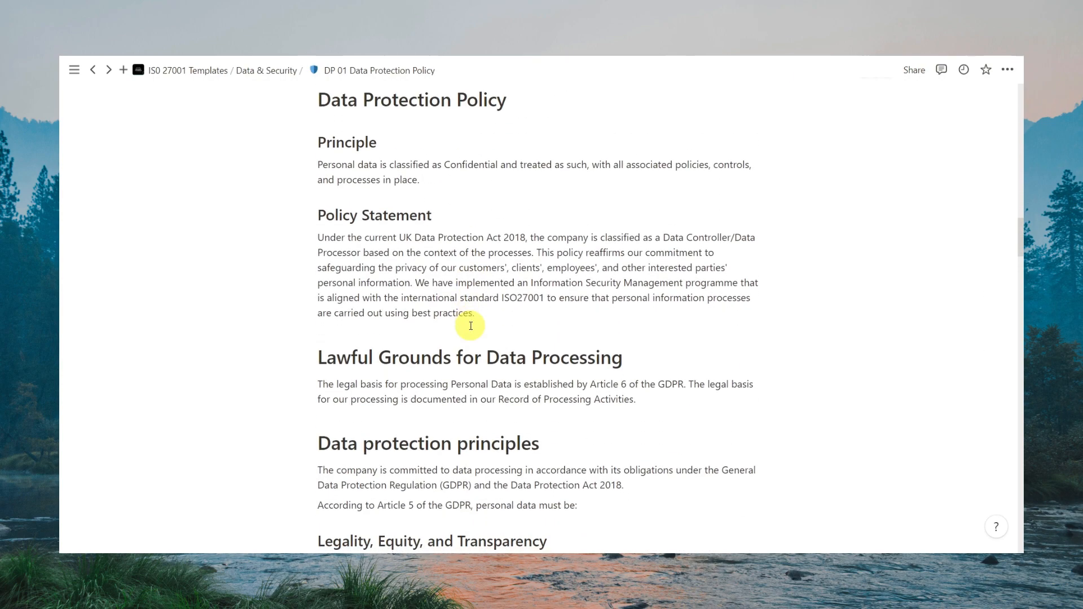
scroll(down, 3)
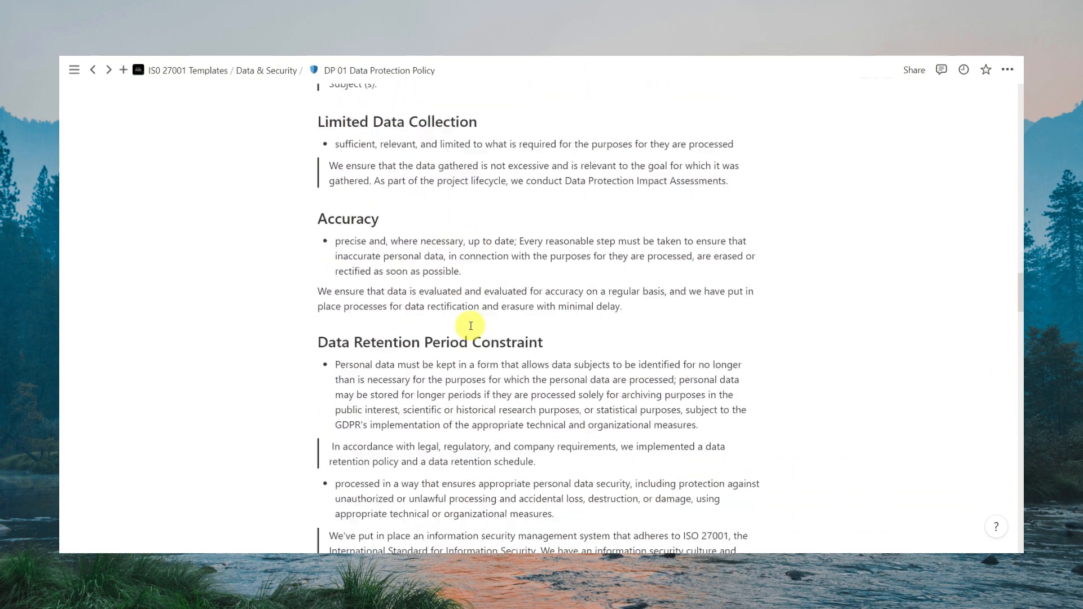
scroll(down, 3)
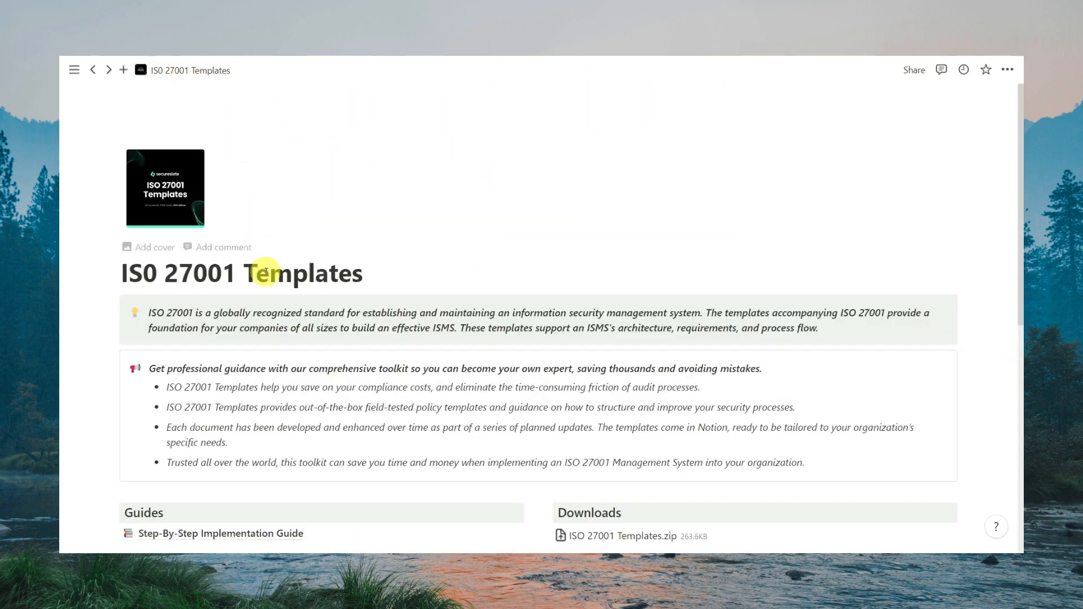
scroll(down, 3)
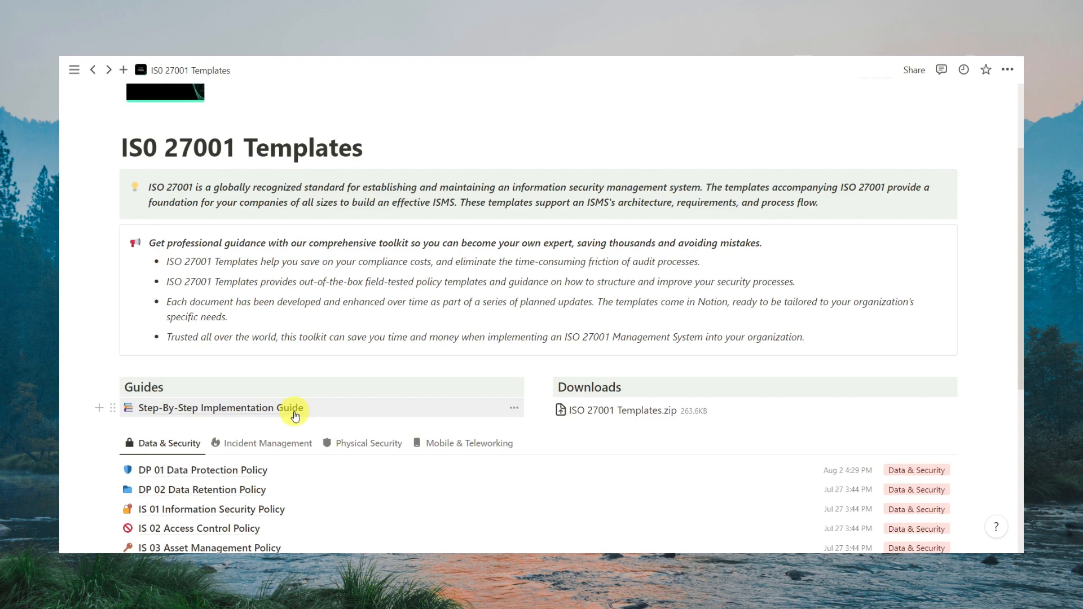
mouse_move(386, 369)
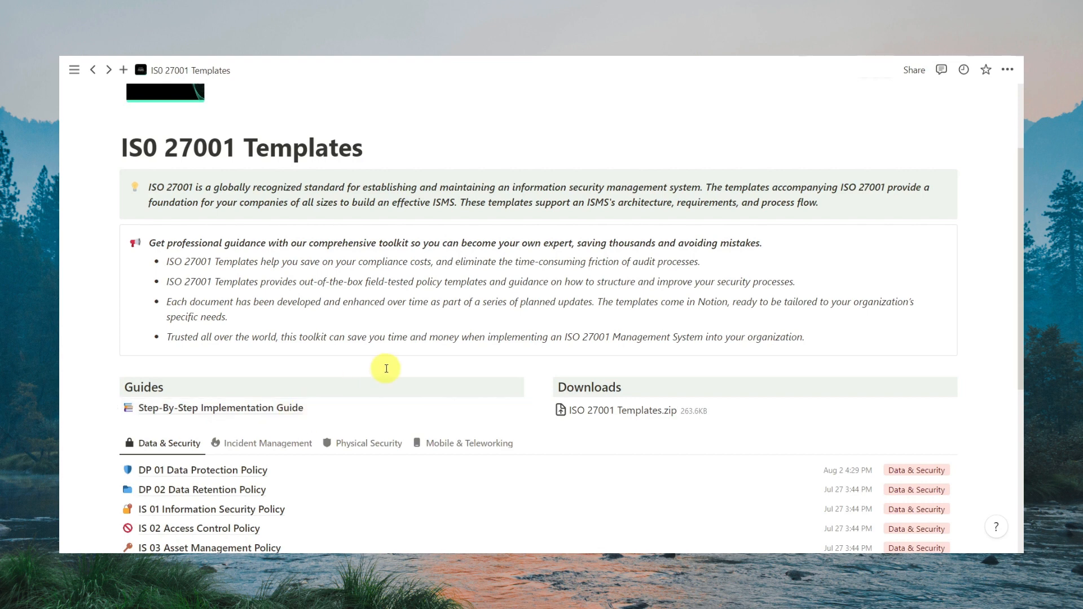